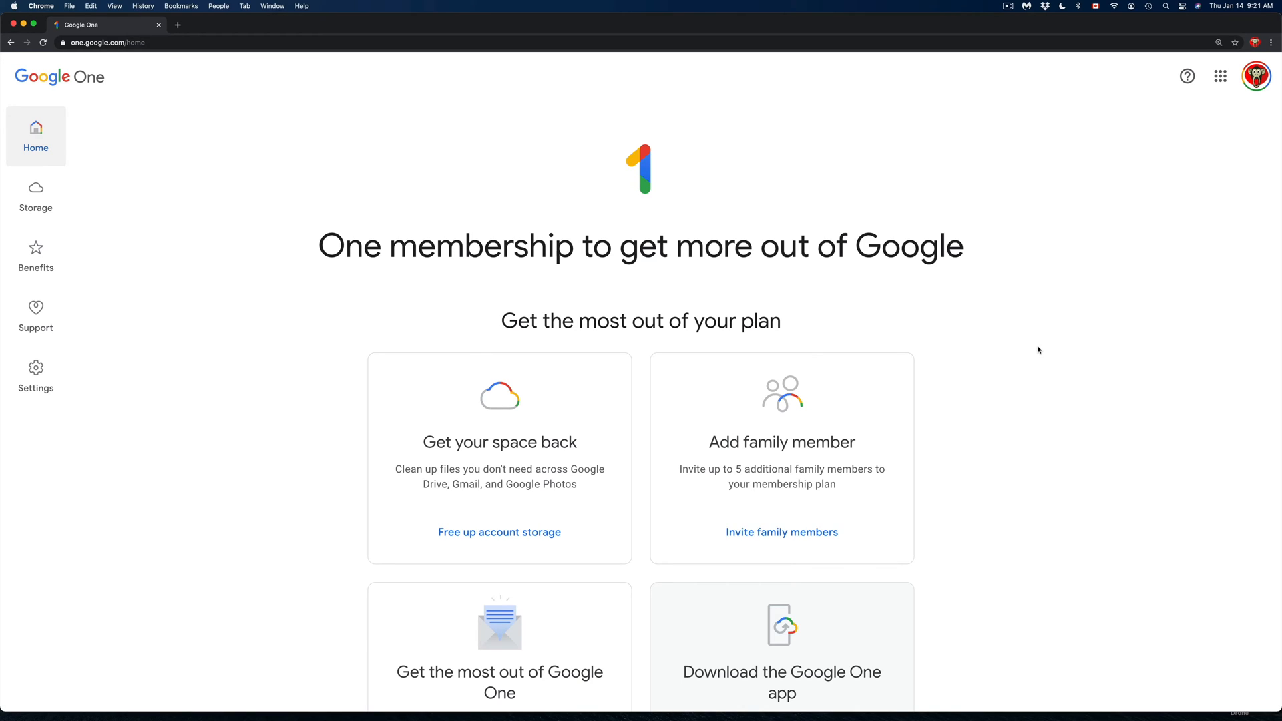
{"action": "mouse_move", "coordinate": [34, 196]}
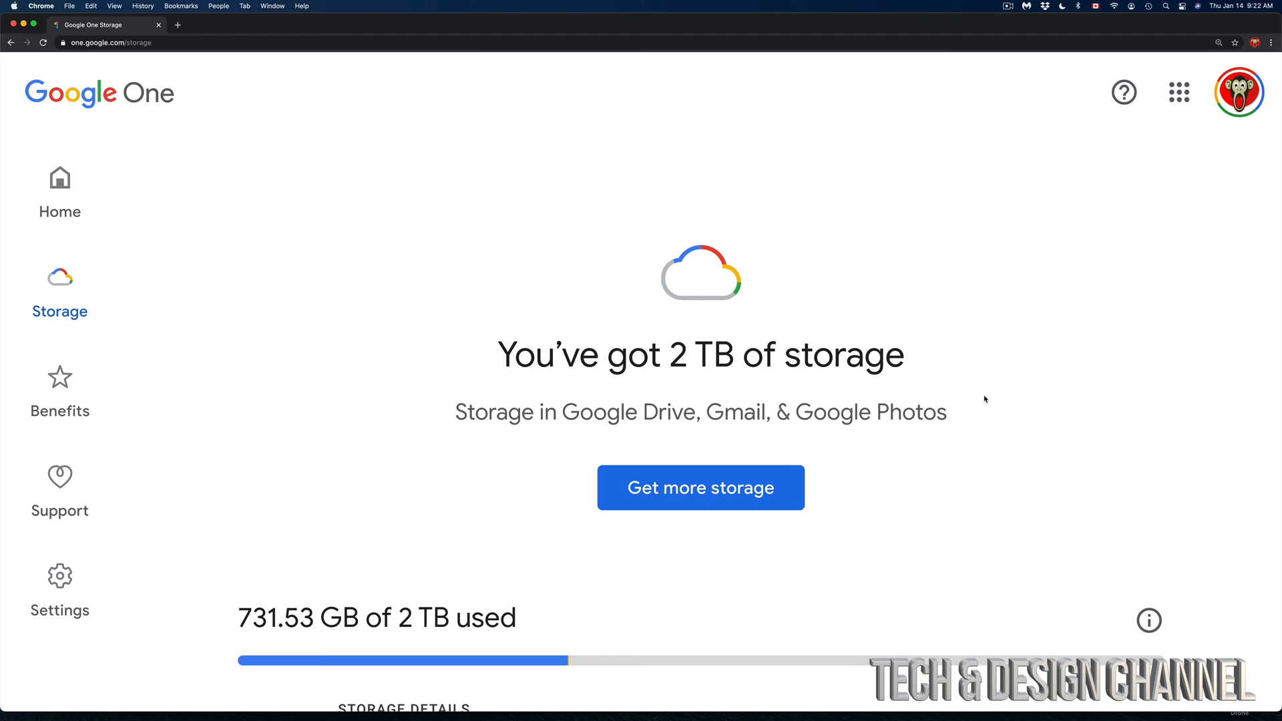
- Show the storage plans with the current 2 TB plan at CA$13.99/month and its yearly-savings link
{"action": "left_click", "coordinate": [700, 487]}
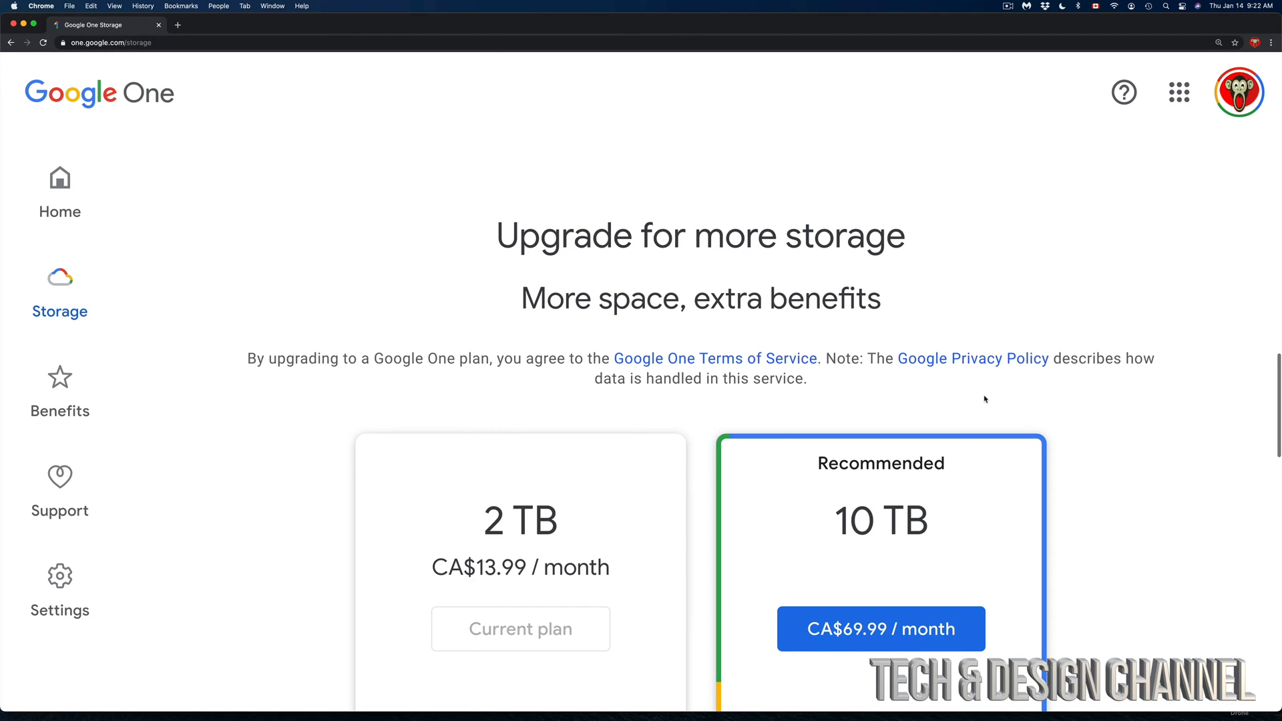
{"action": "scroll", "scroll_direction": "down", "scroll_amount": 3}
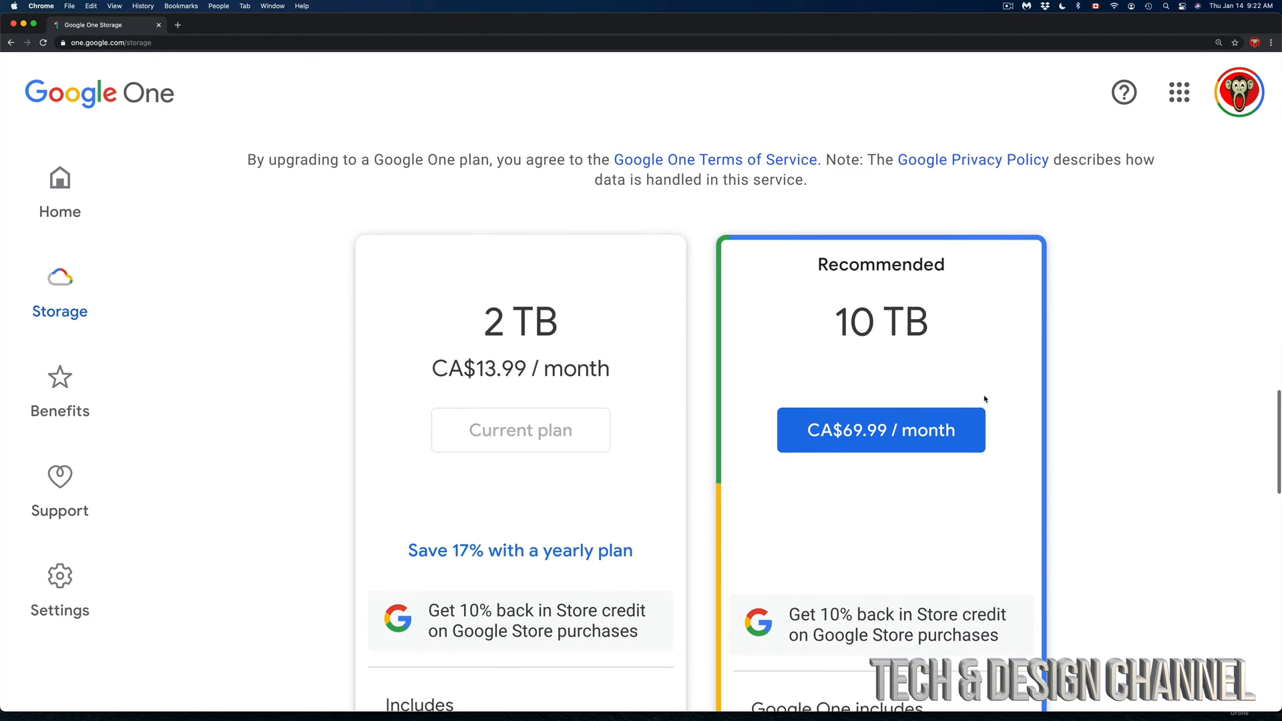
{"action": "scroll", "scroll_direction": "down", "scroll_amount": 3}
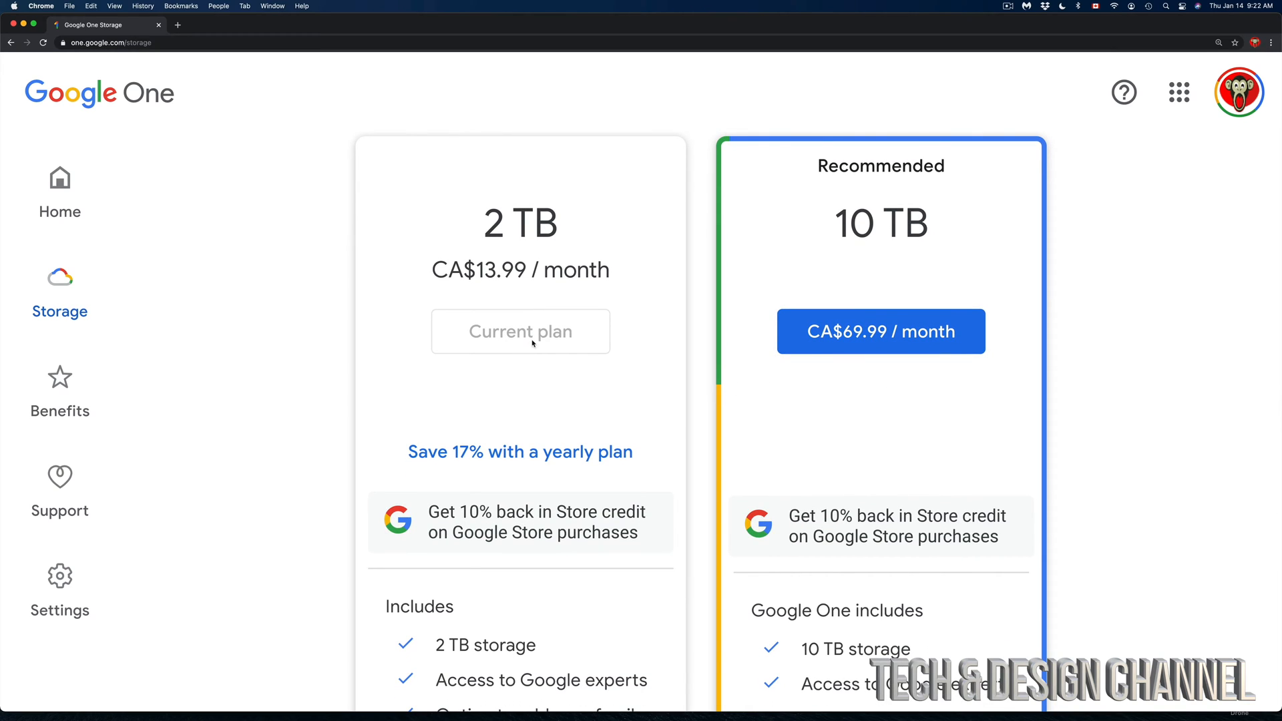
{"action": "scroll", "scroll_direction": "down", "scroll_amount": 3}
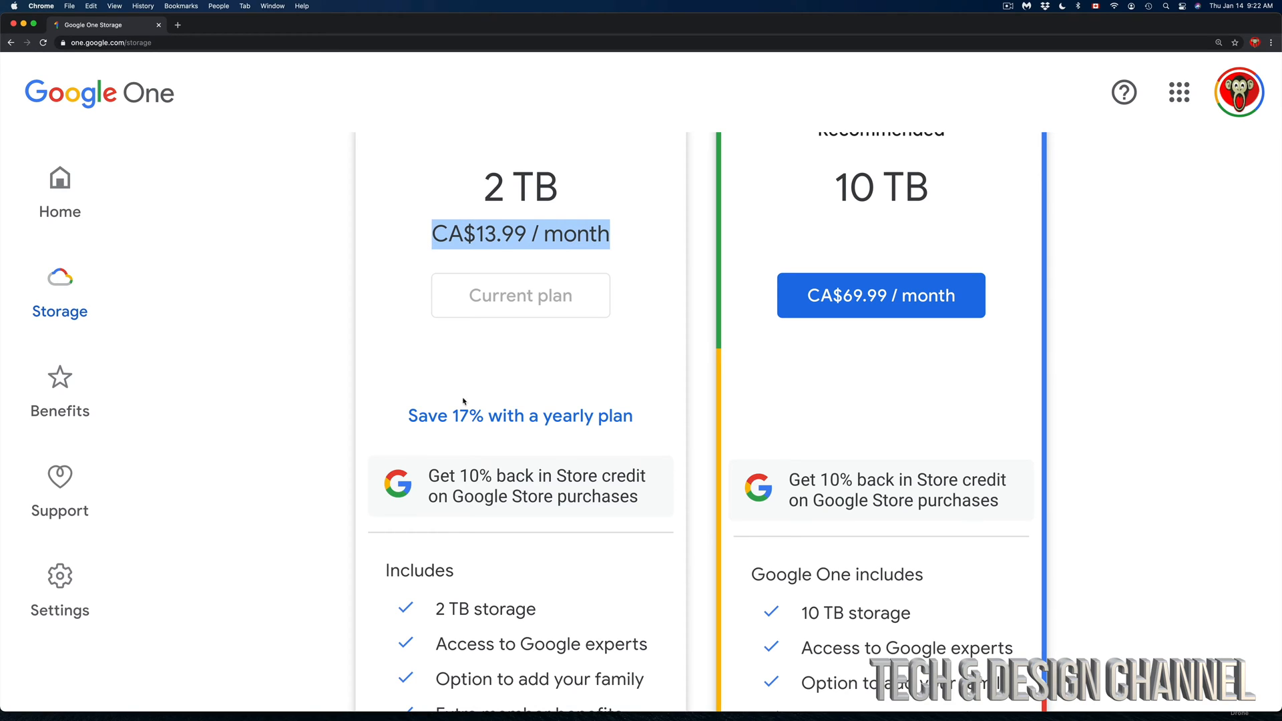
{"action": "mouse_move", "coordinate": [444, 414]}
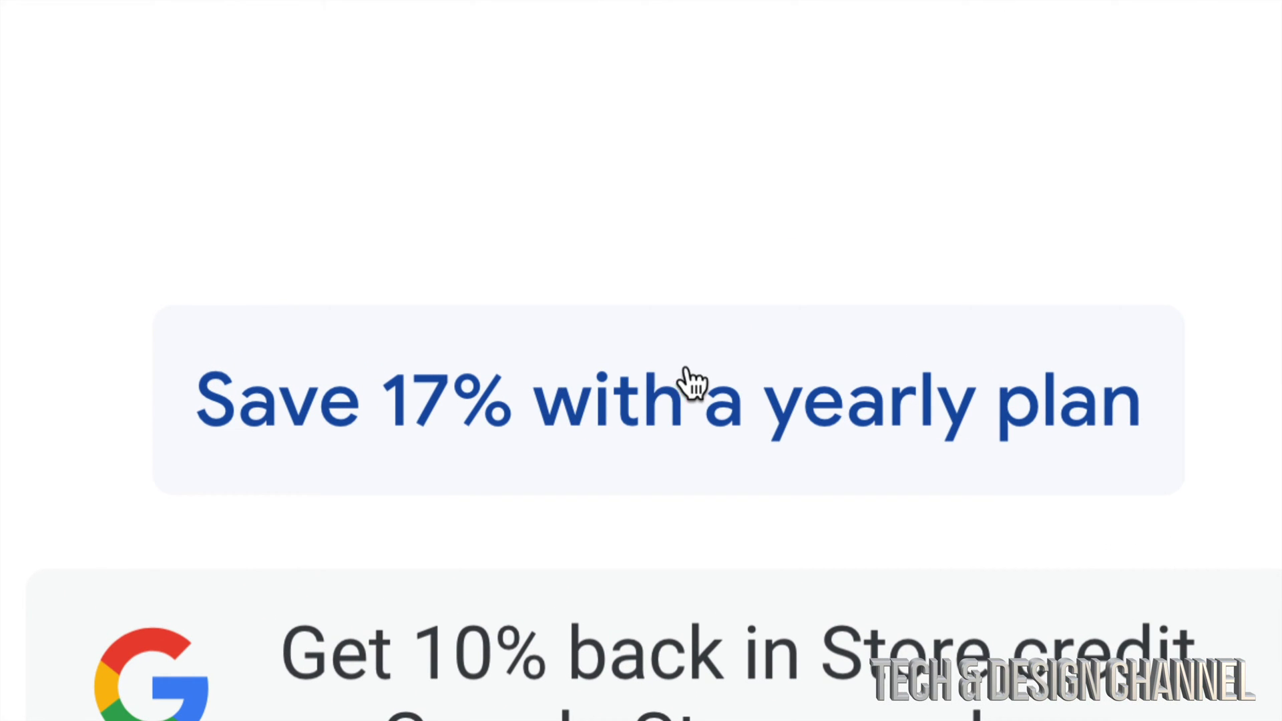
{"action": "mouse_move", "coordinate": [642, 414]}
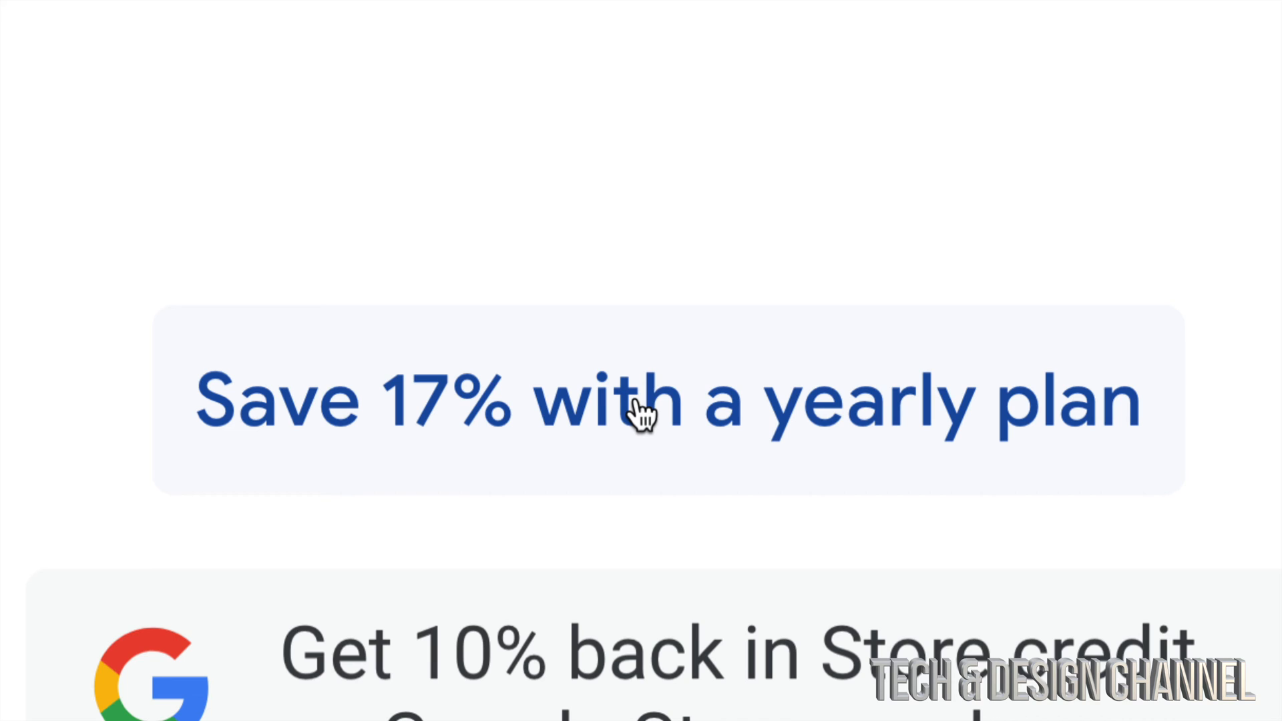
- Choose yearly billing for the 2 TB plan and highlight the Jan 23, 2021 start date
{"action": "left_click", "coordinate": [667, 401]}
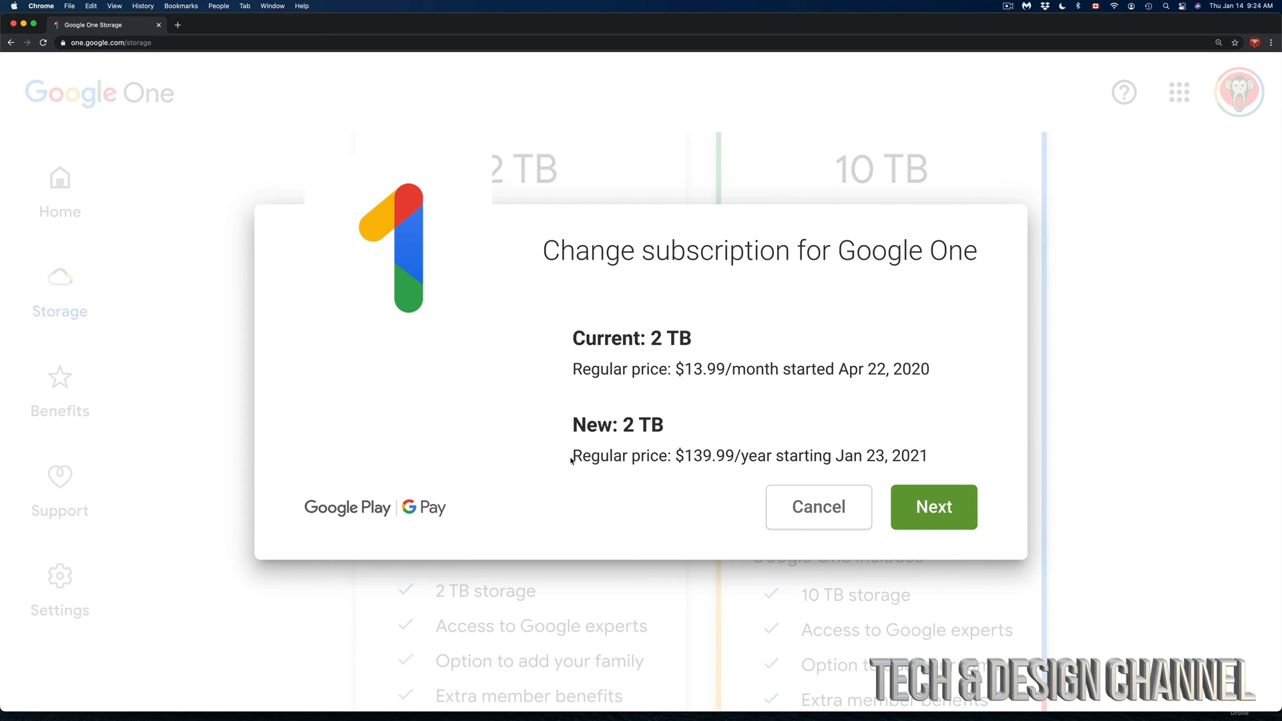
{"action": "left_click_drag", "start_coordinate": [573, 455], "coordinate": [763, 456]}
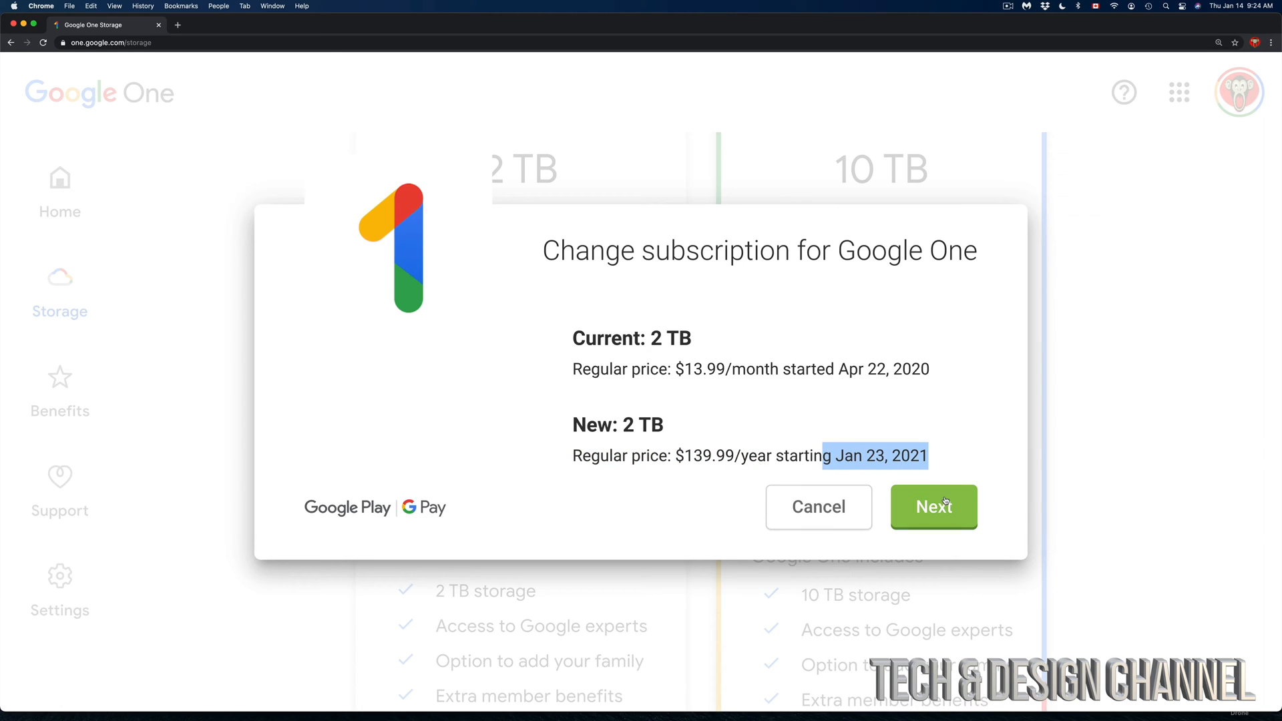
- Confirm the change and subscribe to the 2 TB plan at $139.99 per year
{"action": "left_click", "coordinate": [933, 506]}
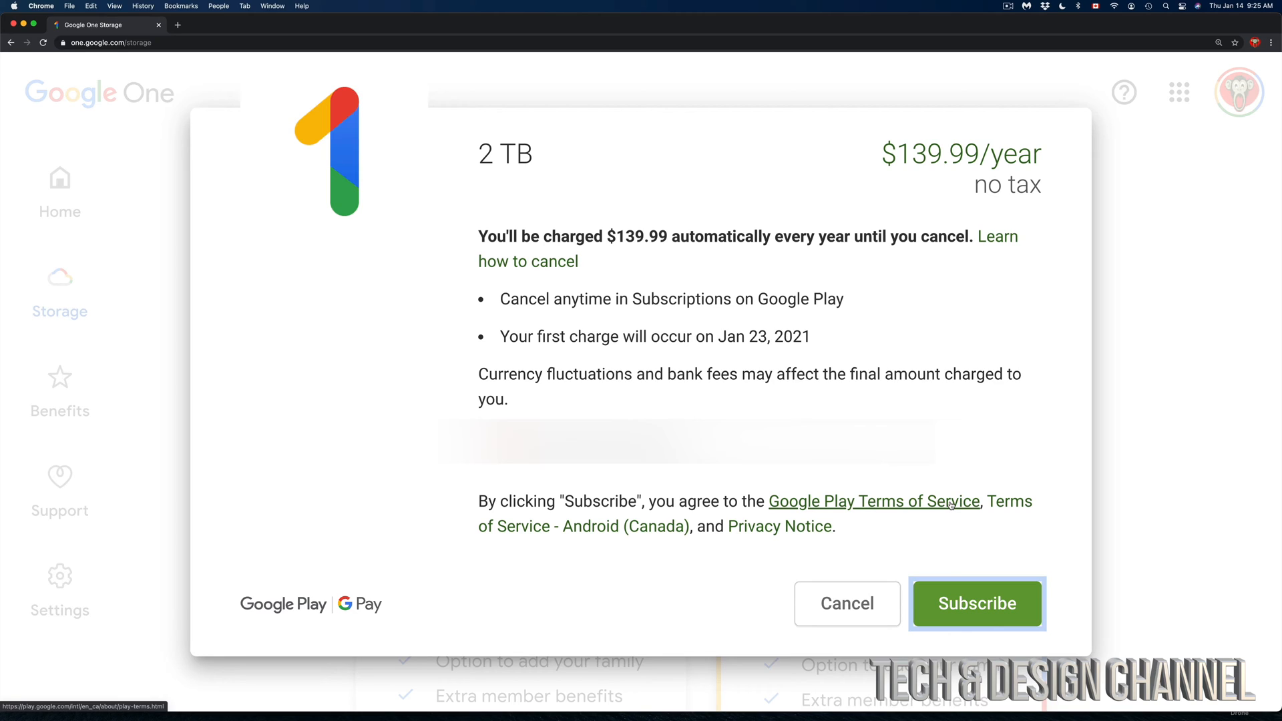
{"action": "mouse_move", "coordinate": [977, 603]}
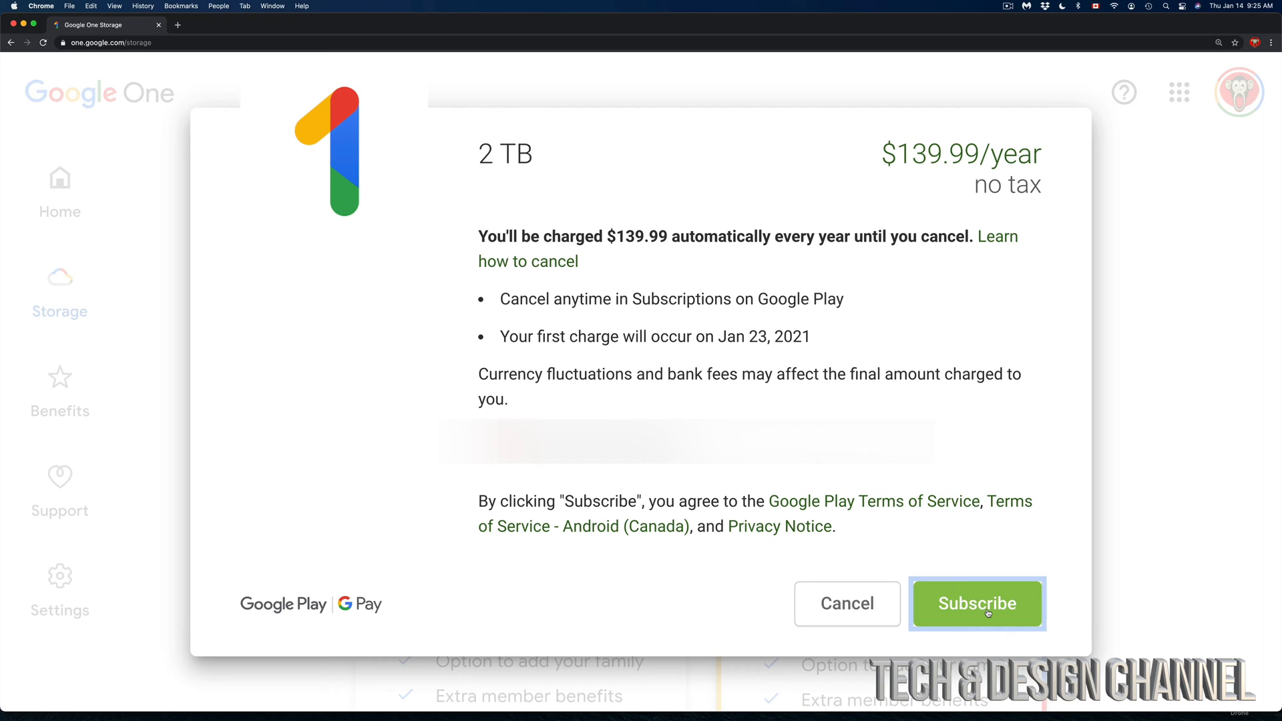
{"action": "left_click", "coordinate": [976, 604]}
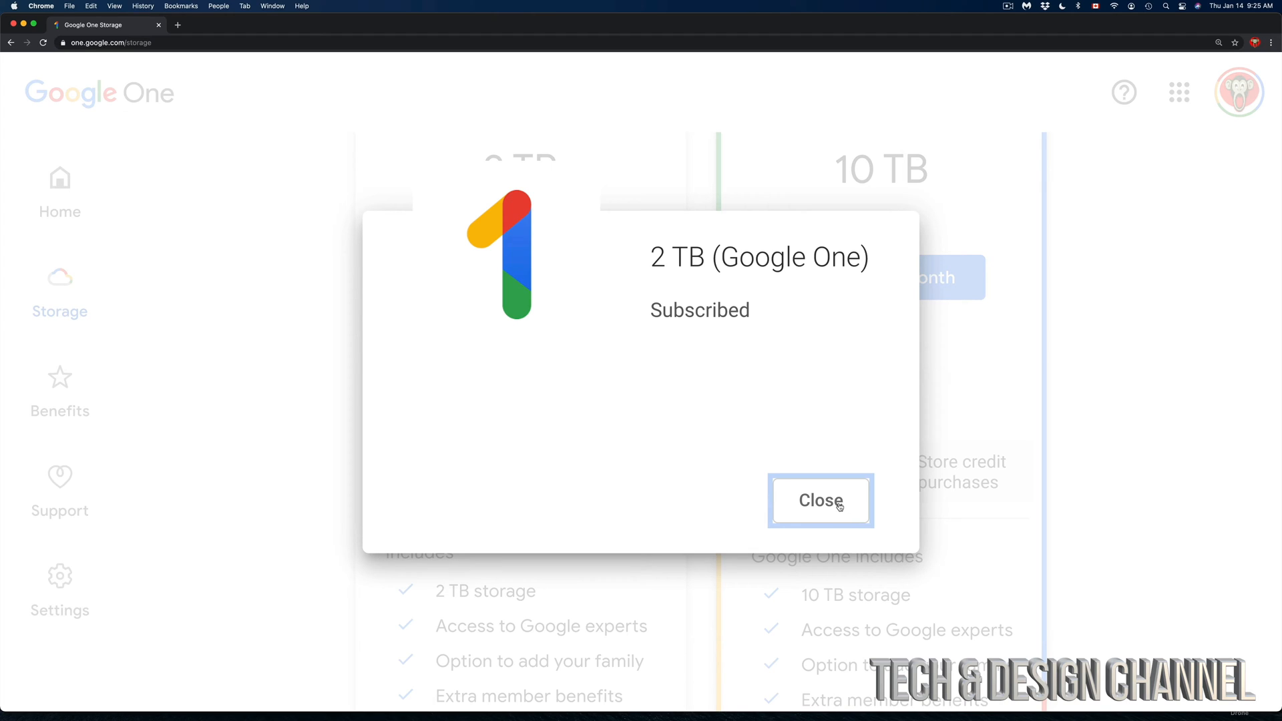
- Dismiss the Subscribed confirmation and return to the storage overview (731.53 GB of 2 TB used)
{"action": "left_click", "coordinate": [820, 499]}
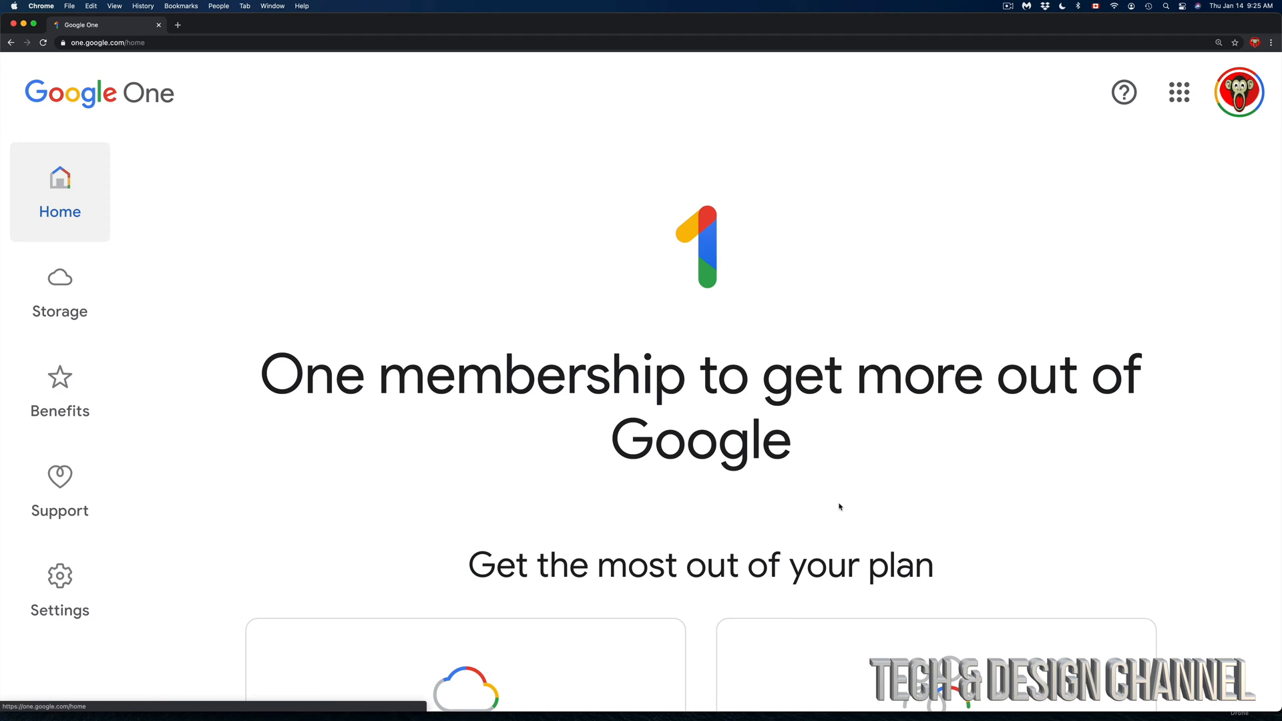
{"action": "mouse_move", "coordinate": [139, 288]}
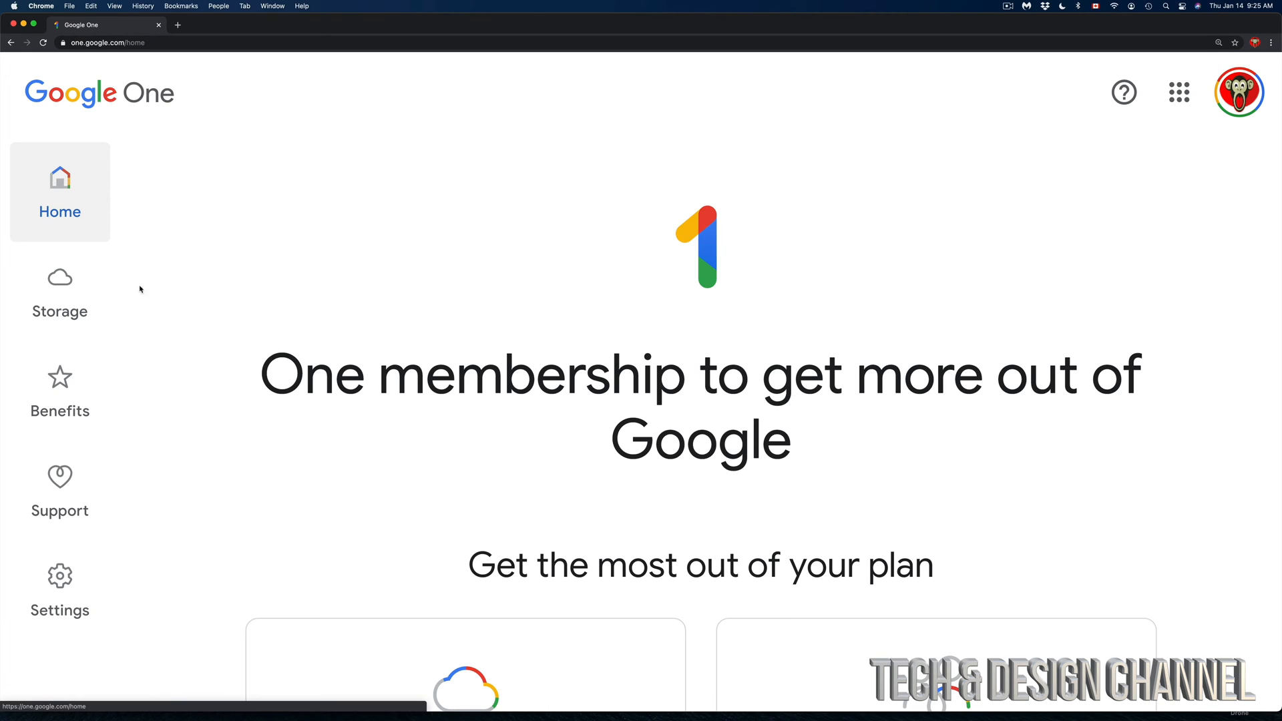
{"action": "left_click", "coordinate": [59, 293]}
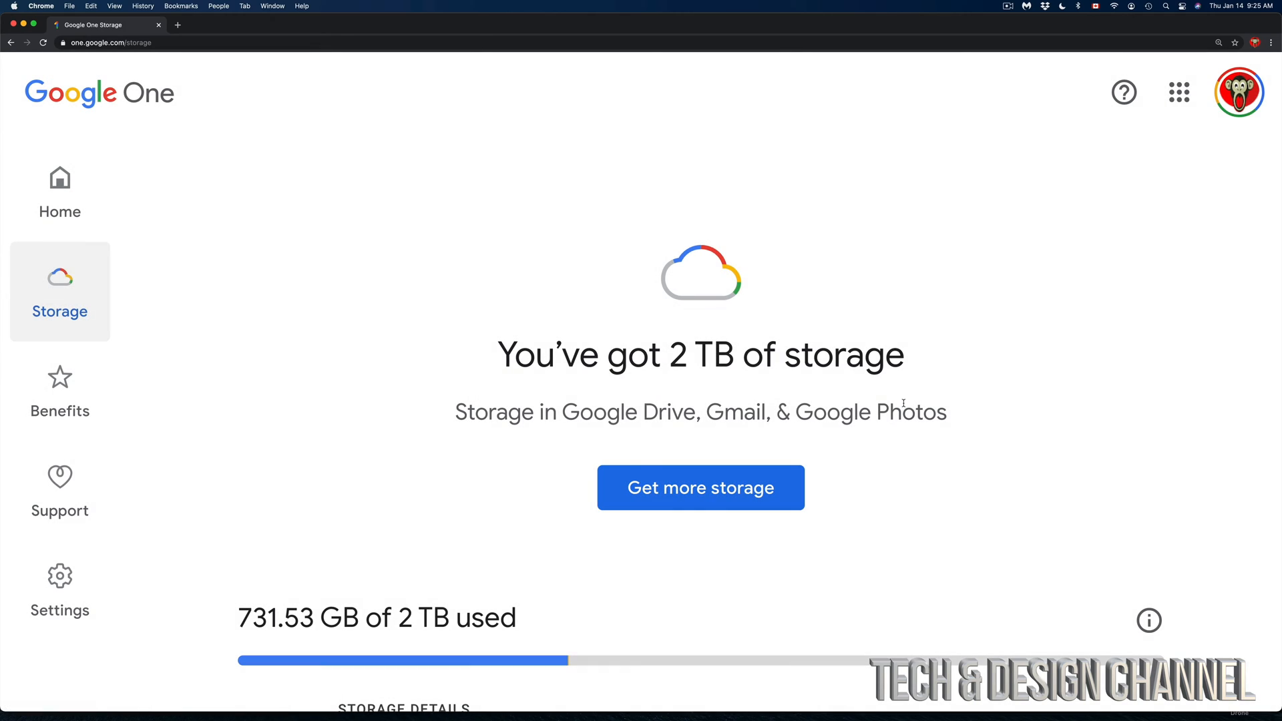
- Show the storage plans again, now listing the 2 TB plan at CA$139.99/year as current
{"action": "left_click", "coordinate": [700, 488]}
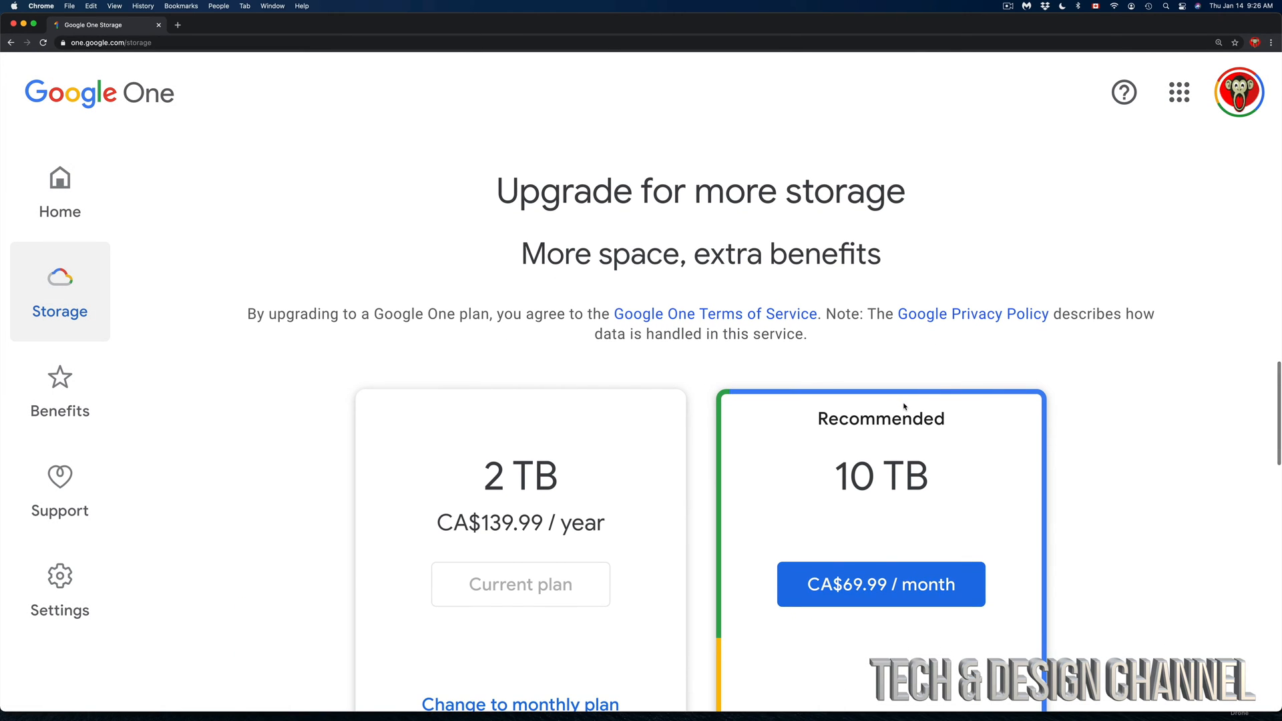
{"action": "scroll", "scroll_direction": "down", "scroll_amount": 3}
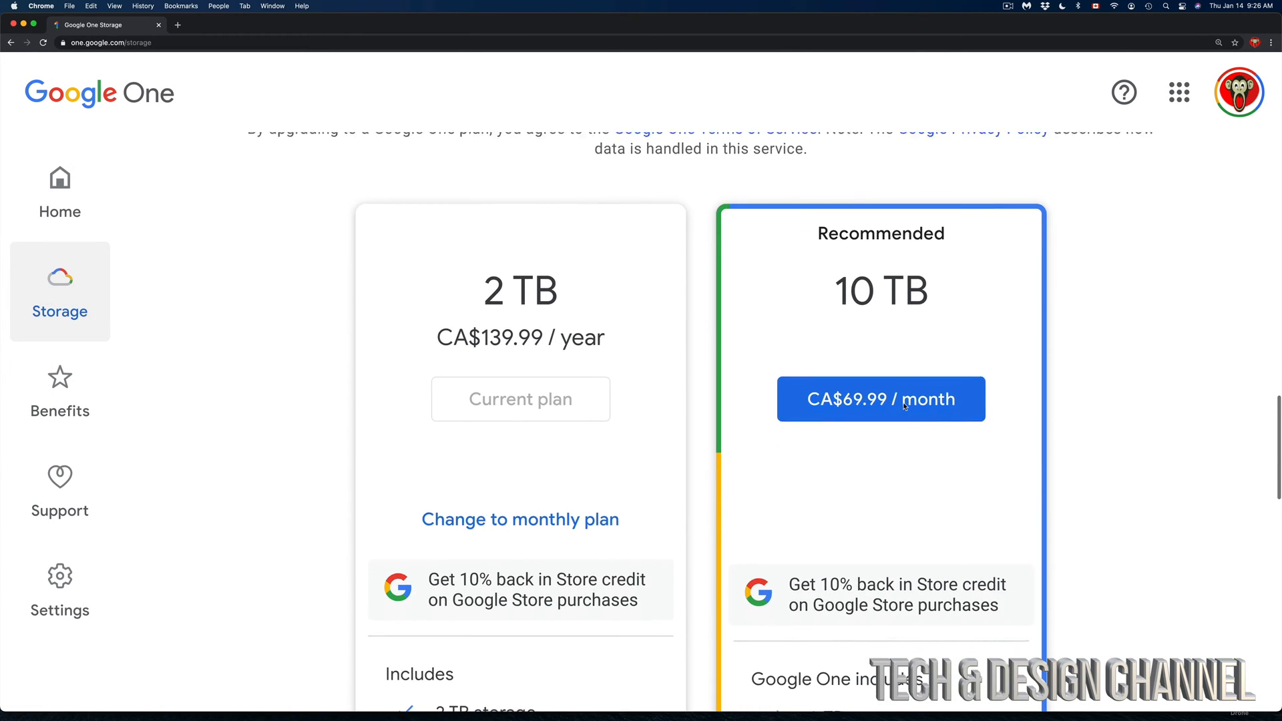
{"action": "scroll", "scroll_direction": "down", "scroll_amount": 3}
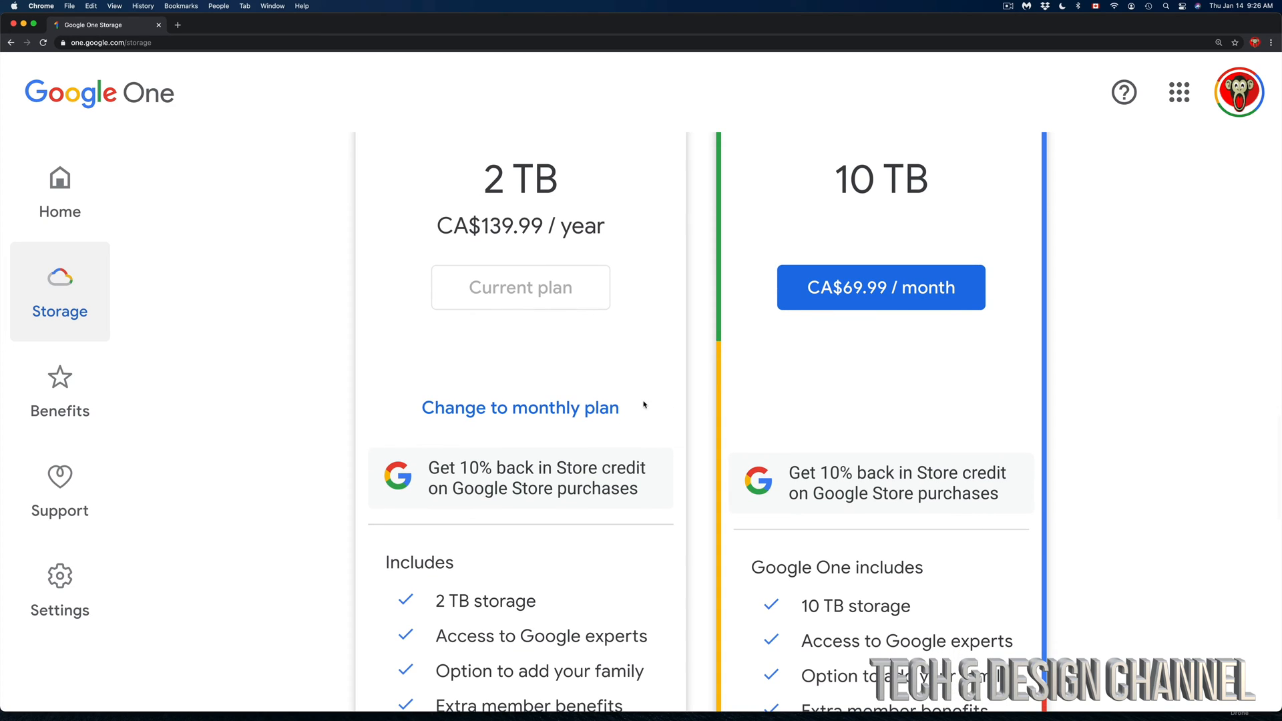